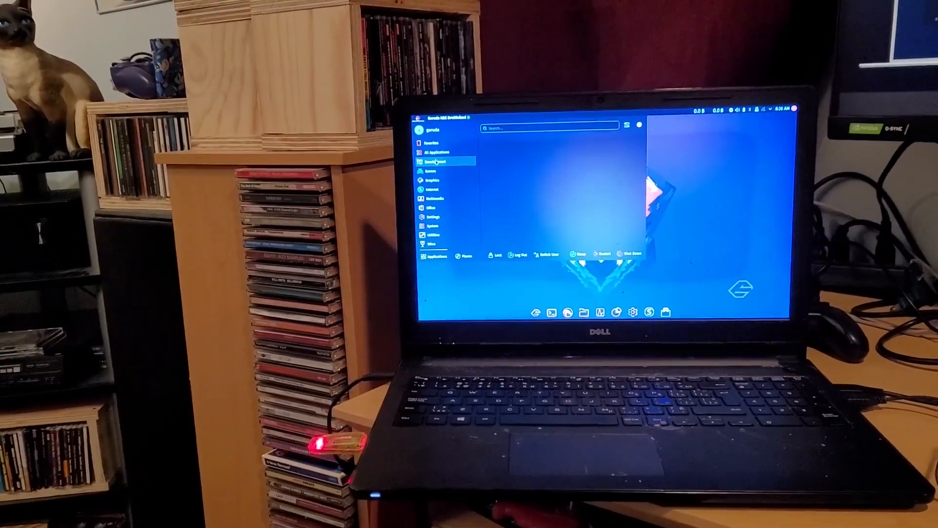
Browse the Development category (Kate) and then the Games category (Lutris).
left_click(436, 161)
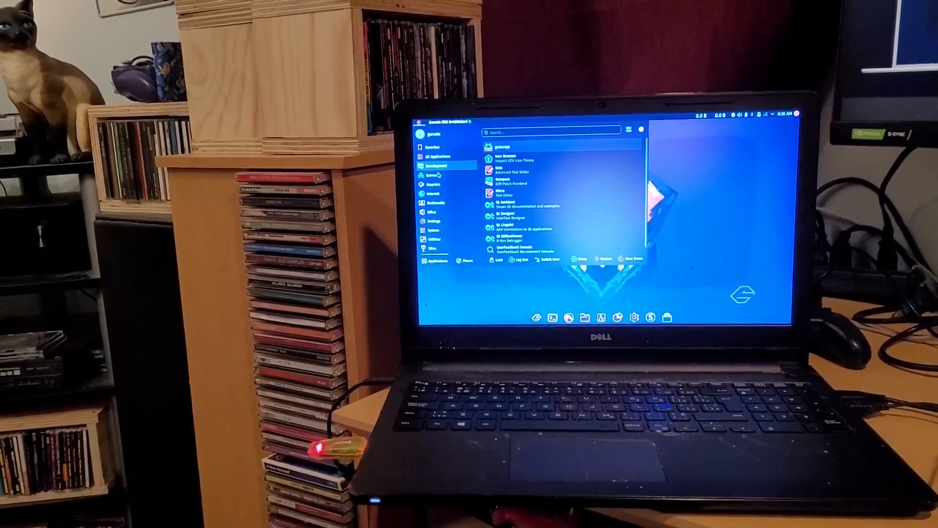
left_click(431, 180)
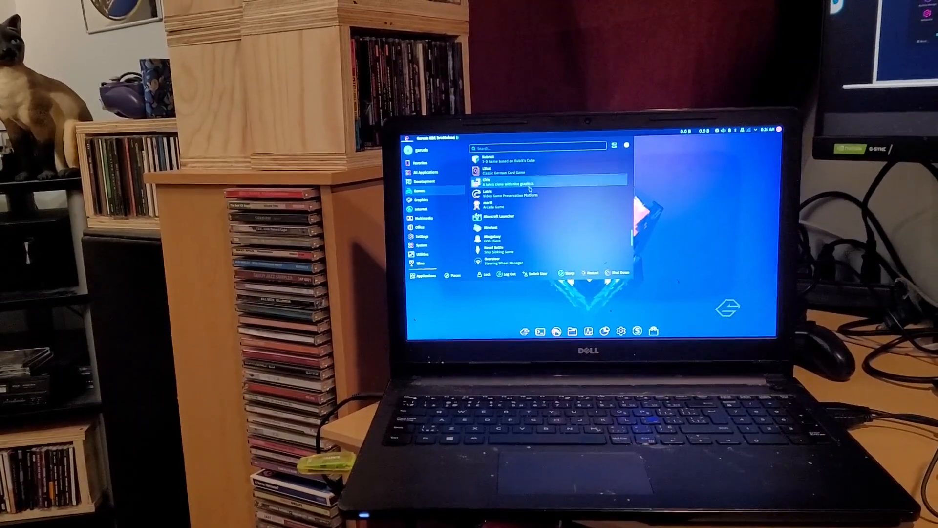
Browse the Graphics category (Okular) and then Multimedia (OBS Studio, VLC).
left_click(422, 203)
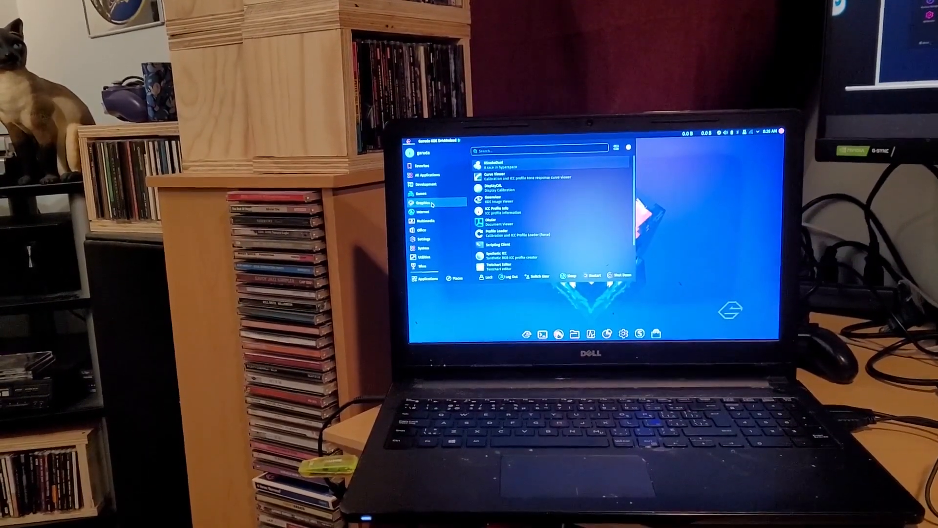
left_click(425, 222)
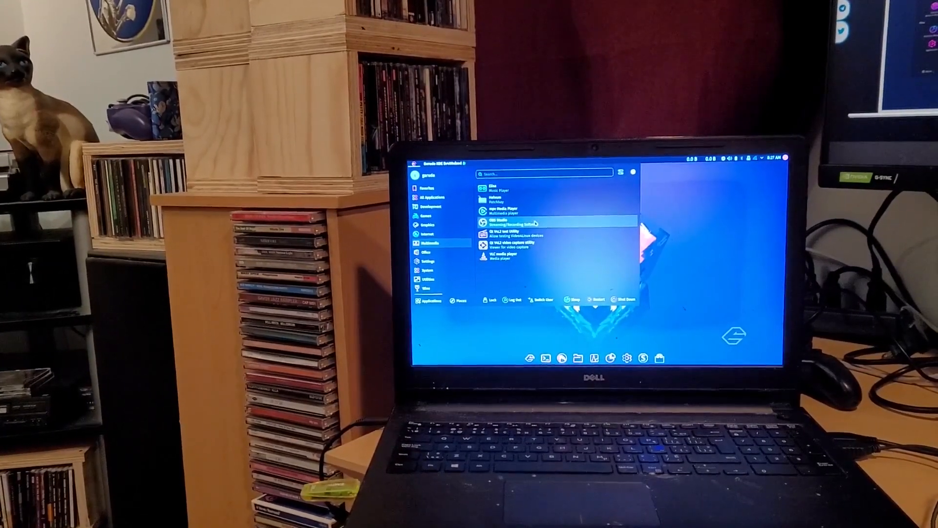
Browse the Office, Settings, System, Utilities and Wine categories, then Graphics again.
left_click(426, 249)
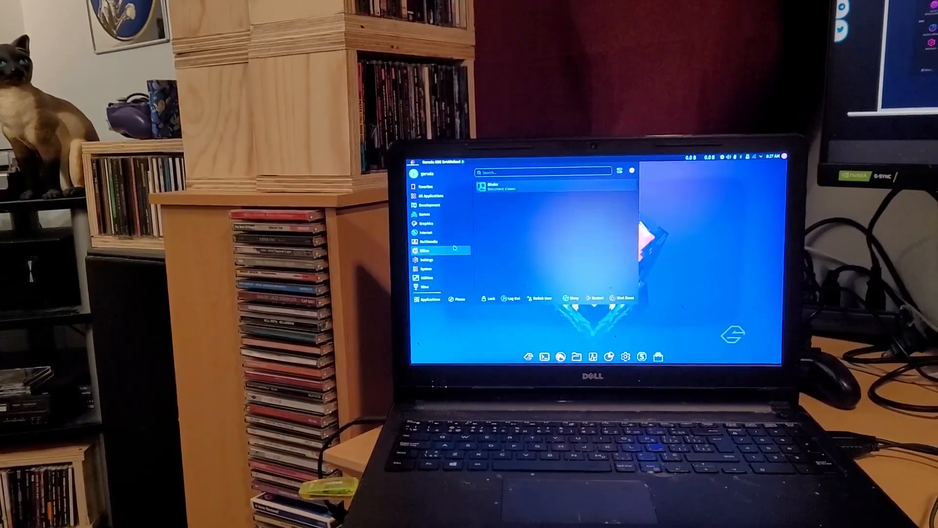
left_click(425, 260)
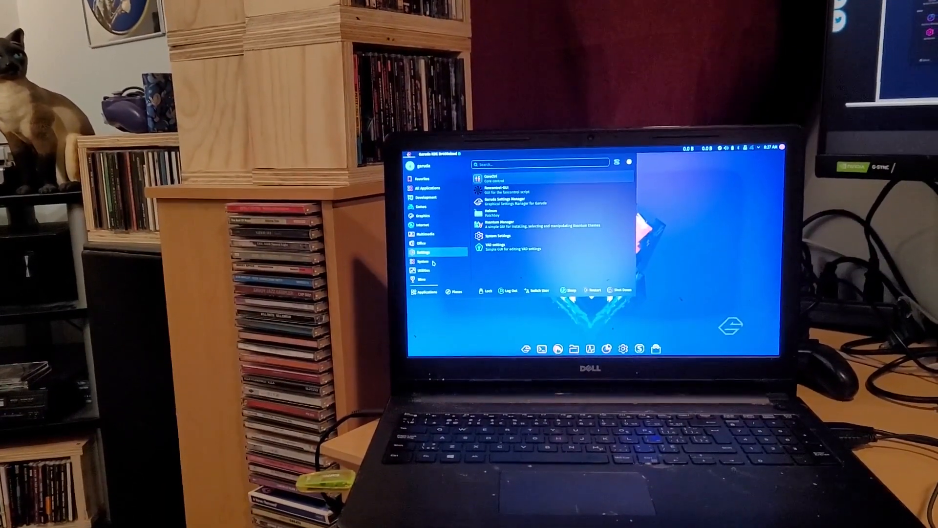
left_click(420, 263)
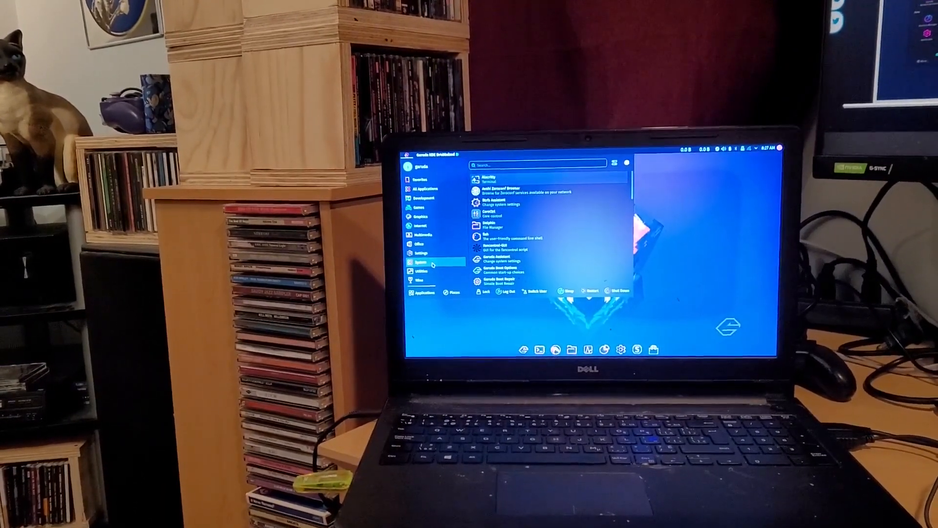
left_click(422, 271)
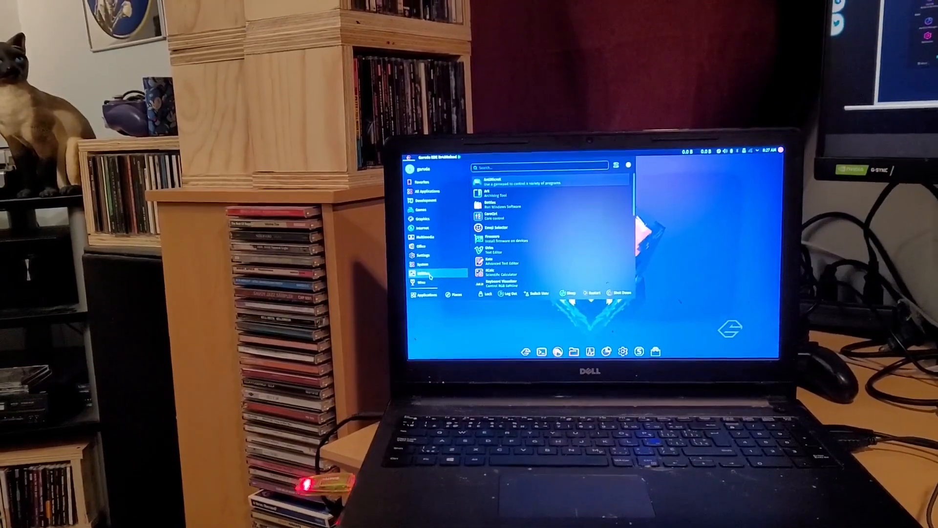
left_click(424, 286)
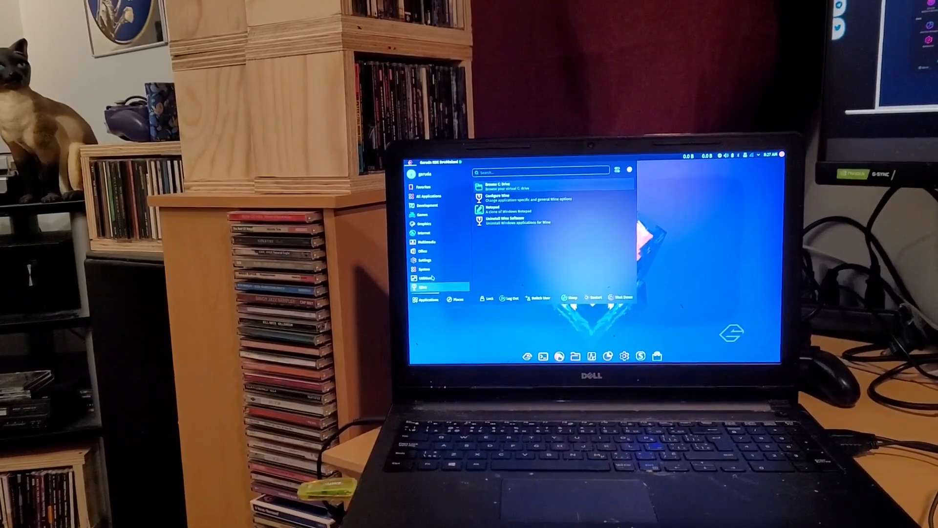
left_click(423, 223)
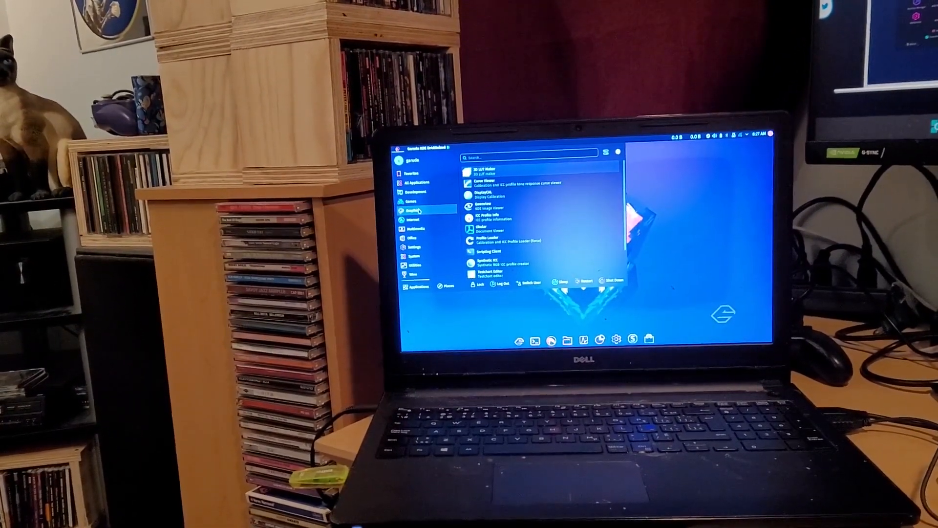
Show the complete alphabetical list of all installed applications.
left_click(415, 196)
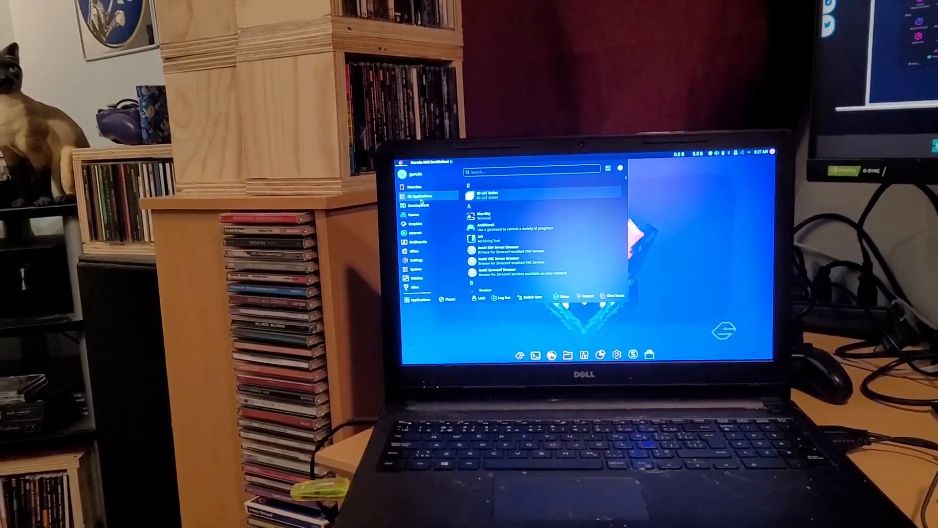